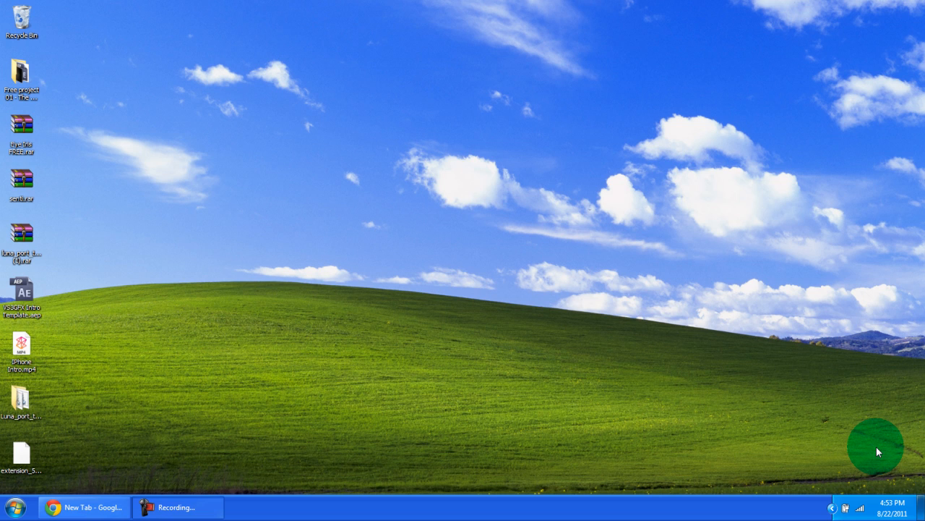
mouse_move(467, 400)
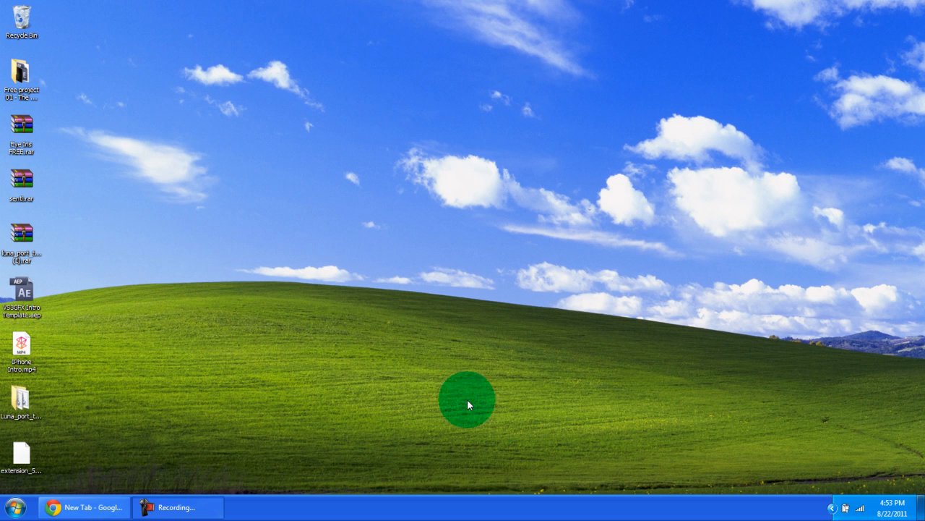
mouse_move(114, 412)
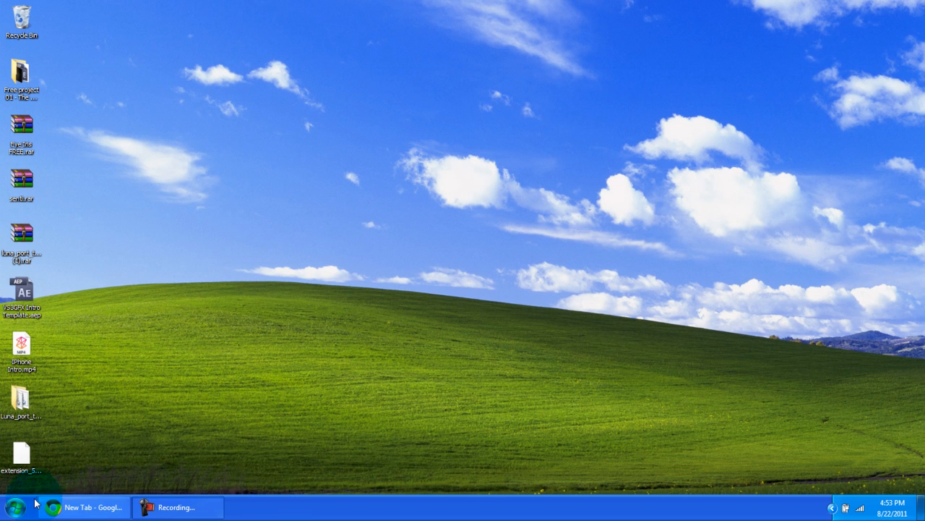
Step: Open the personal user folder from the Start menu, then close it
left_click(14, 506)
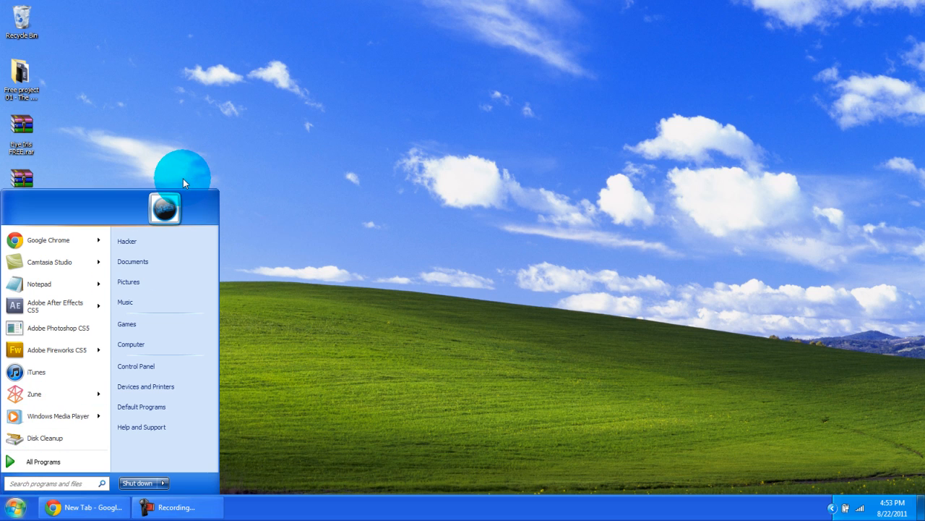
mouse_move(282, 245)
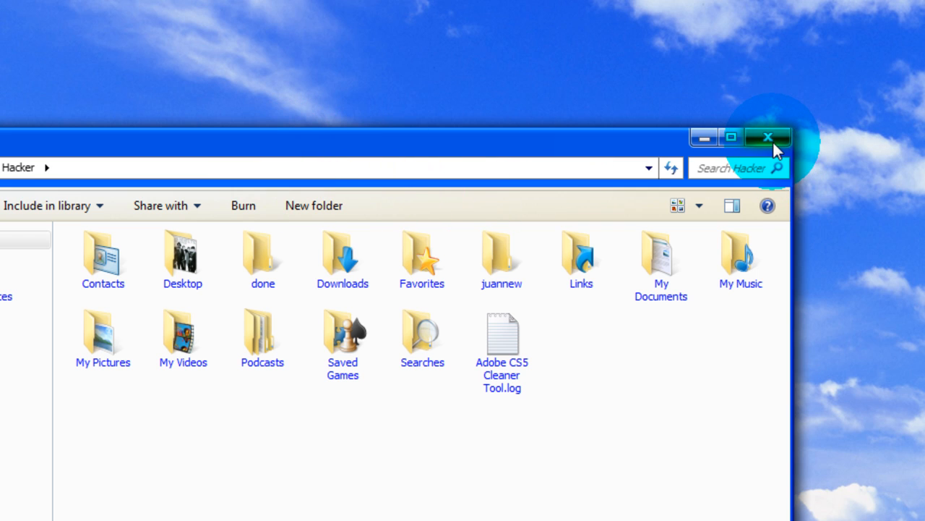
left_click(768, 136)
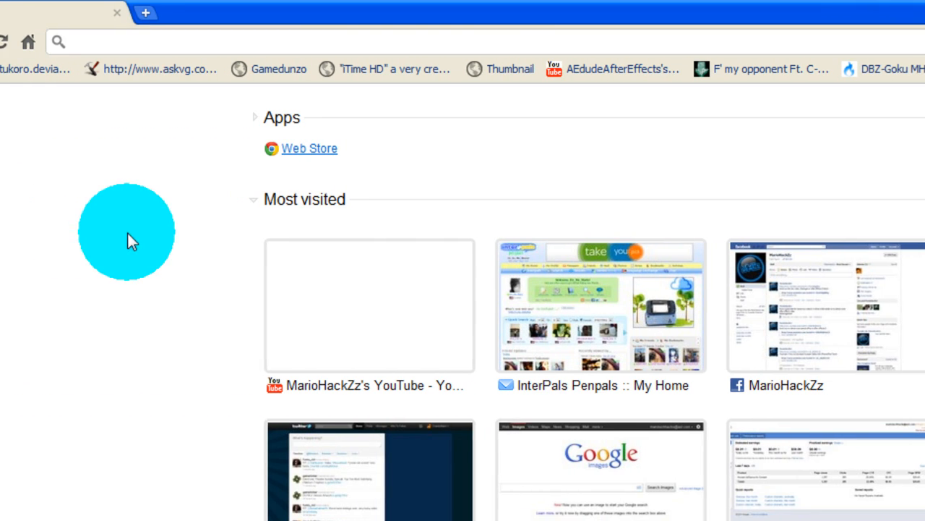
Step: Open the askvg custom-themes bookmark and save the Universal Theme Patcher download to the desktop
left_click(159, 69)
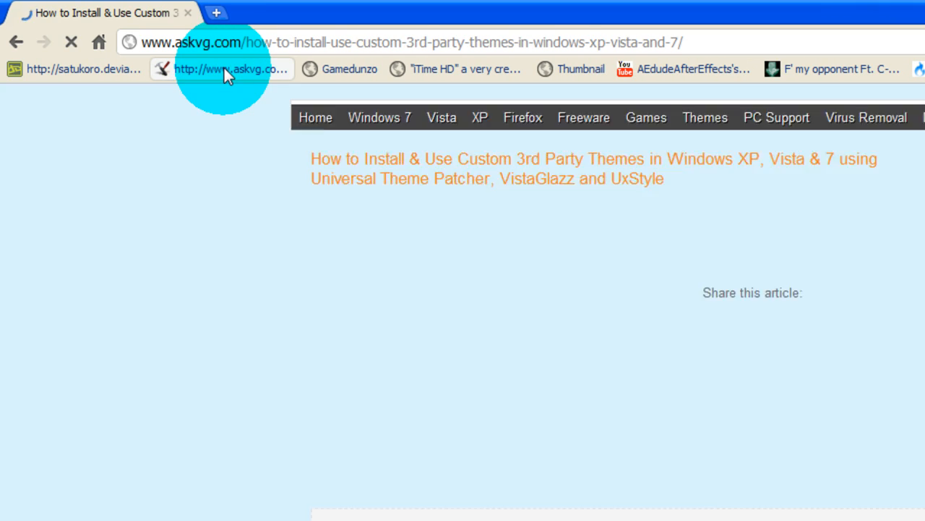
scroll("down", 3)
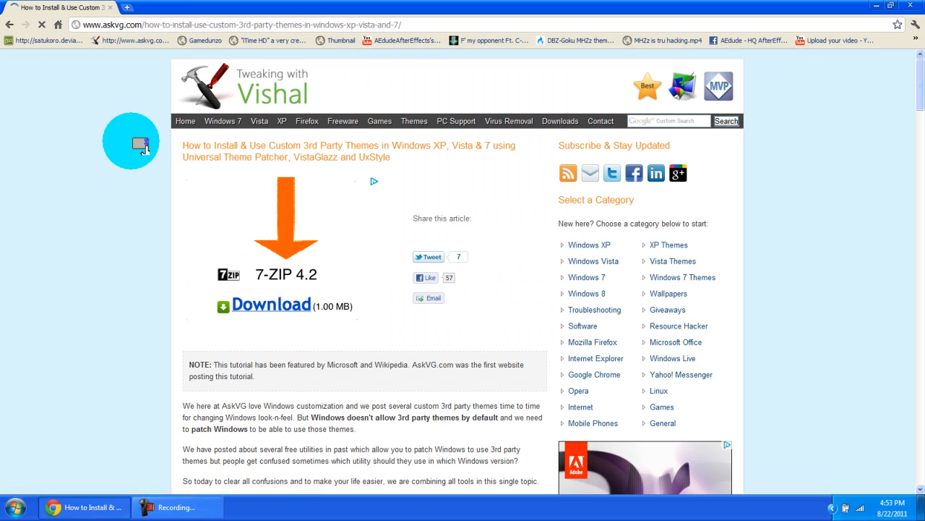
scroll("down", 3)
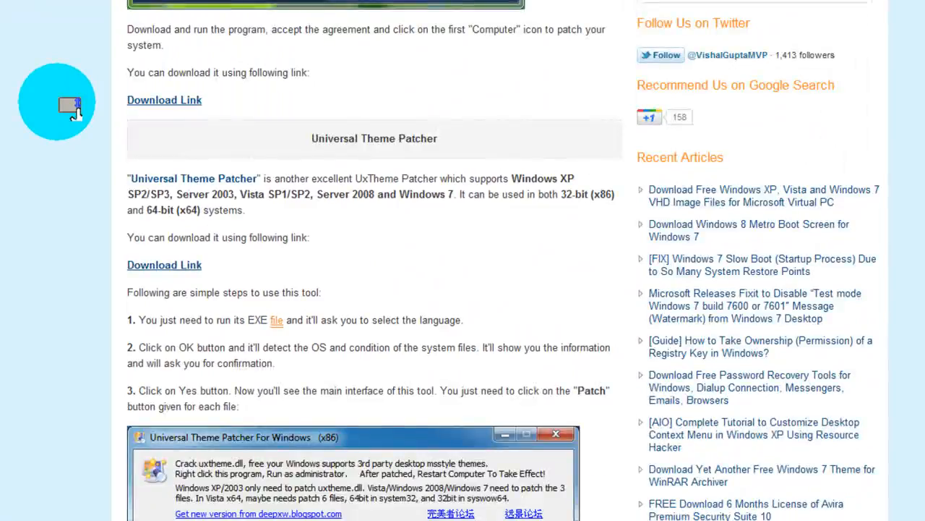
scroll("down", 3)
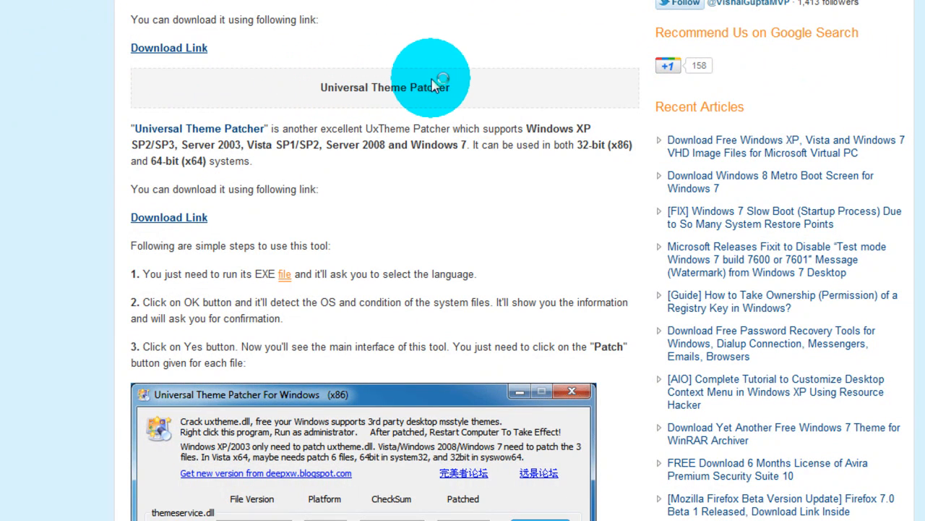
mouse_move(282, 118)
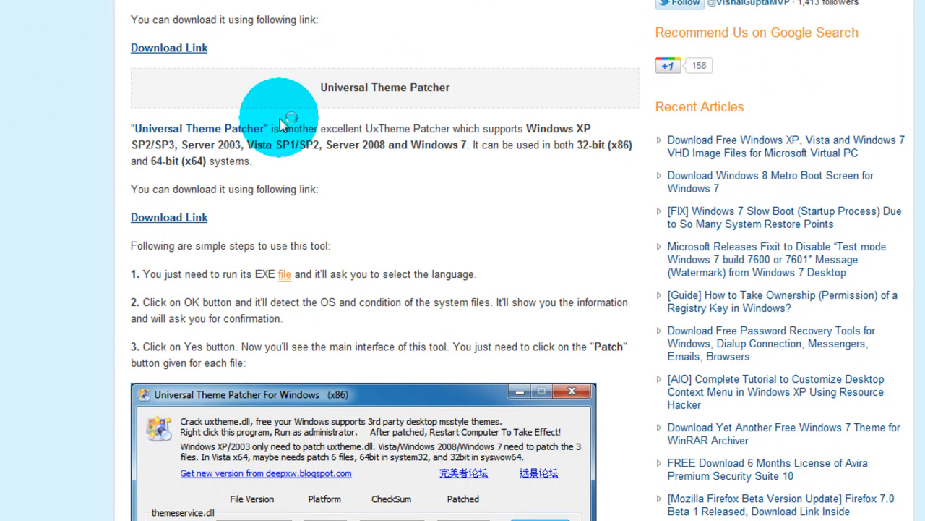
mouse_move(181, 211)
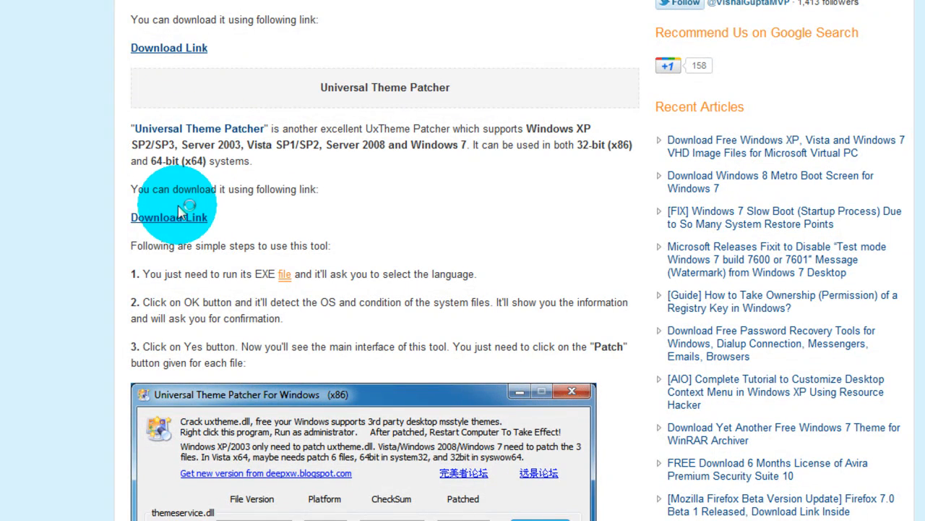
right_click(170, 218)
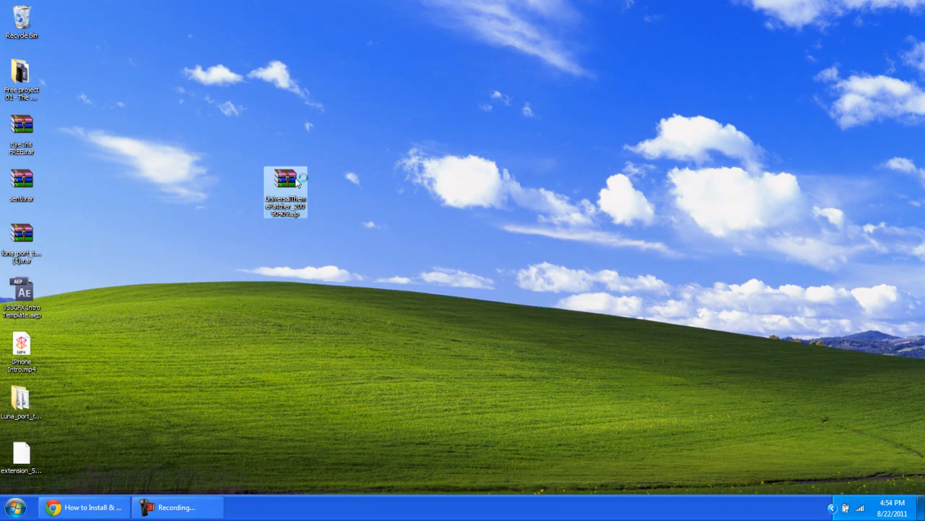
Step: Extract the patcher archive and look at its x64 and x86 executables
double_click(286, 180)
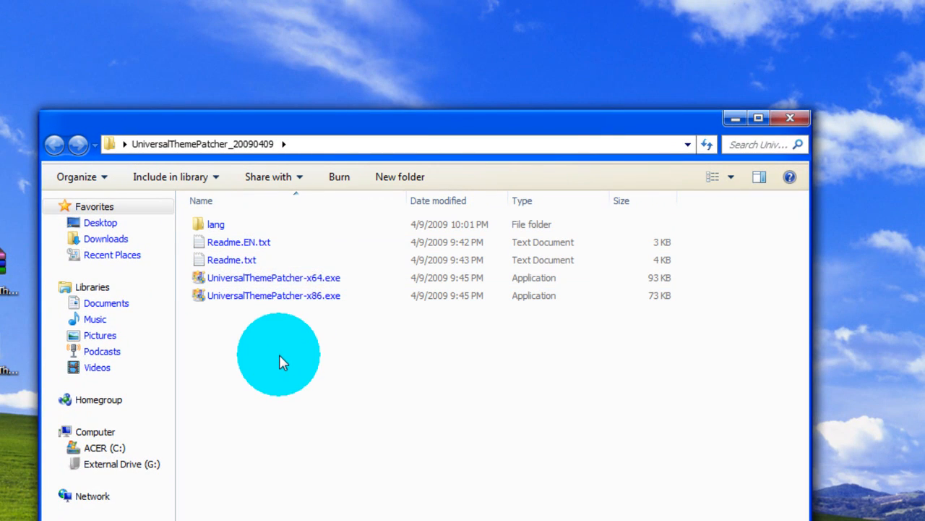
left_click(274, 295)
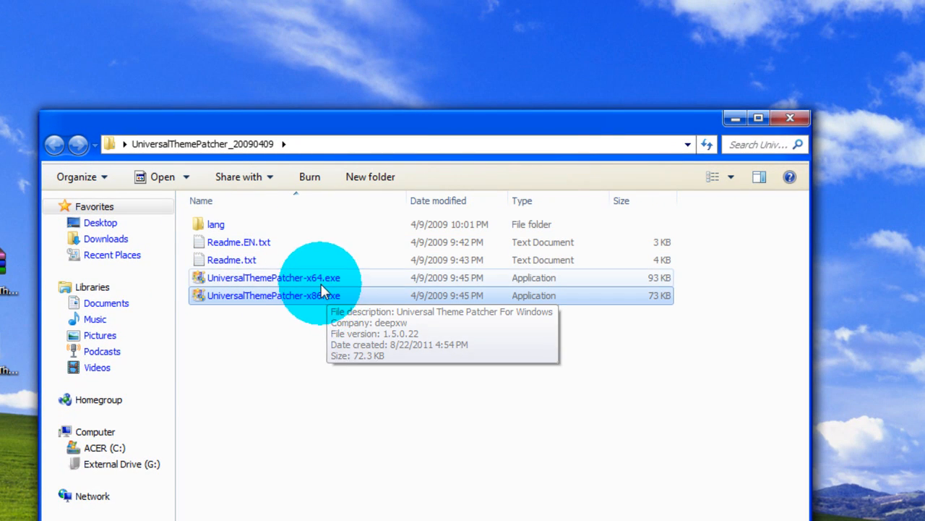
left_click(274, 277)
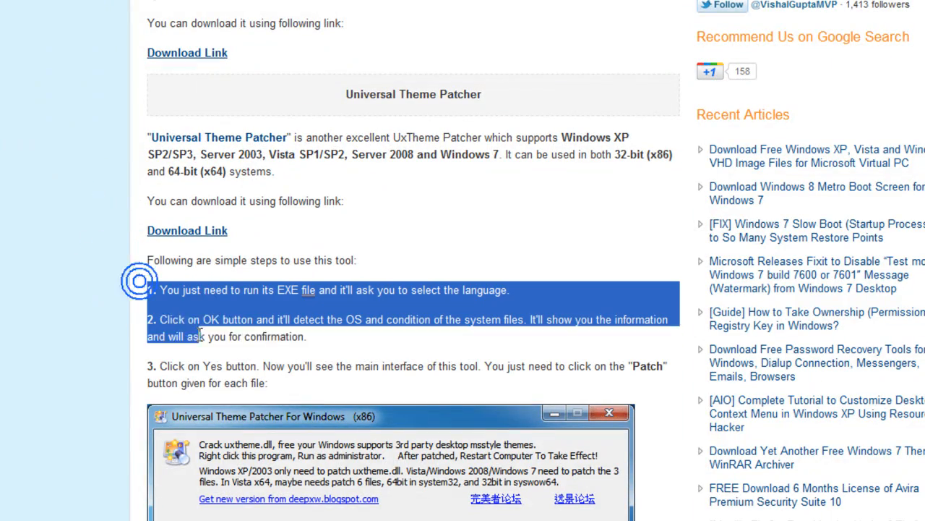
Step: Scroll the tutorial to the patcher's patch buttons and restore/restart steps
scroll("down", 3)
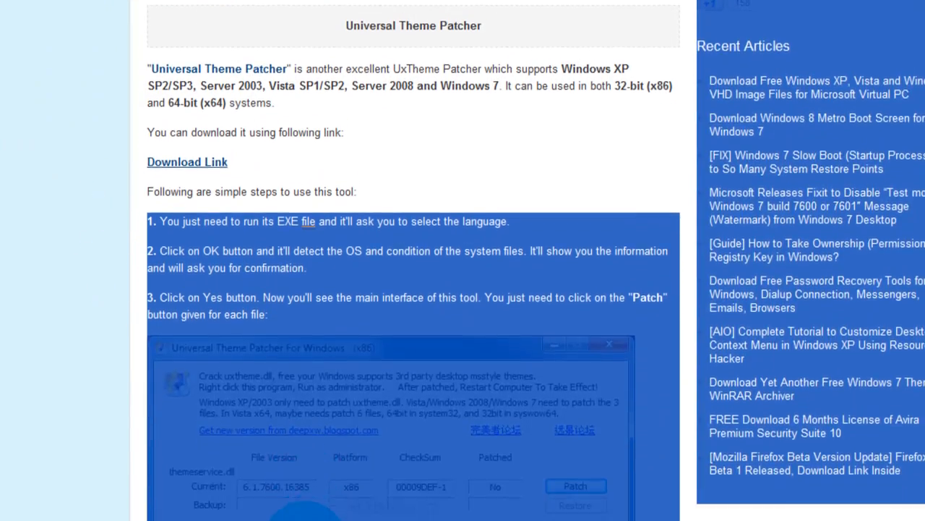
scroll("down", 3)
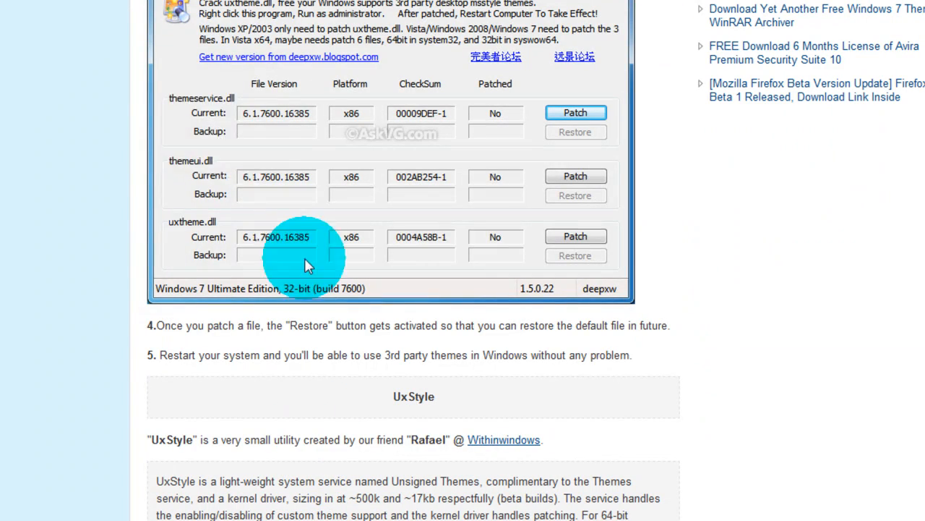
mouse_move(166, 172)
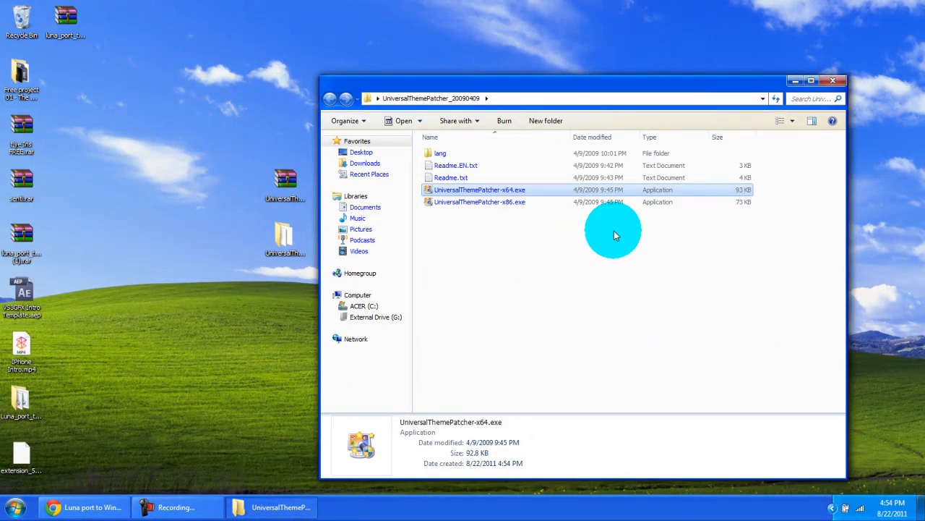
Step: Extract luna_port_to_windows_7 into its own desktop folder, replacing all existing files
left_click(840, 80)
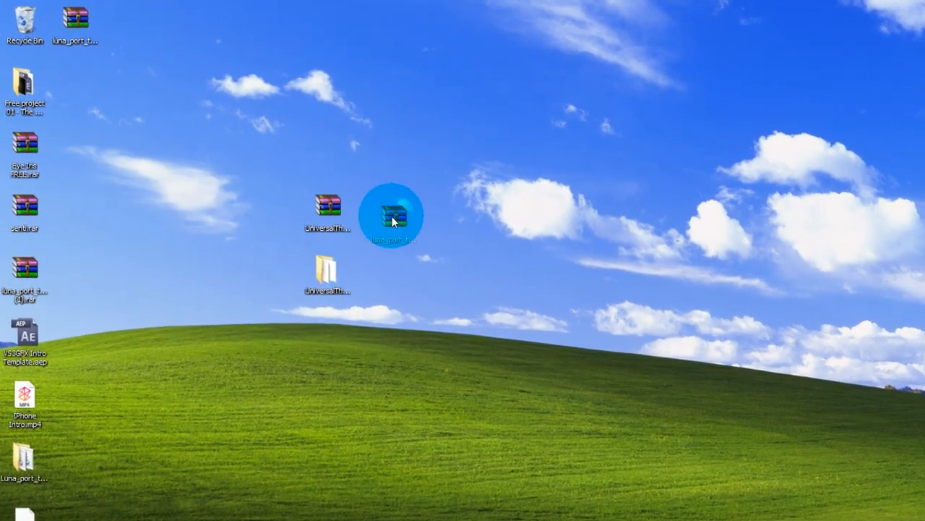
right_click(416, 224)
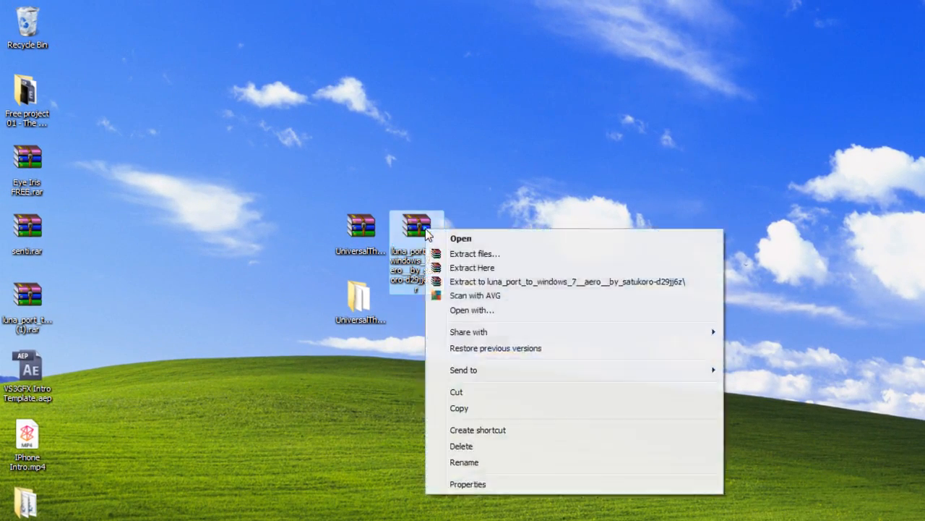
left_click(471, 268)
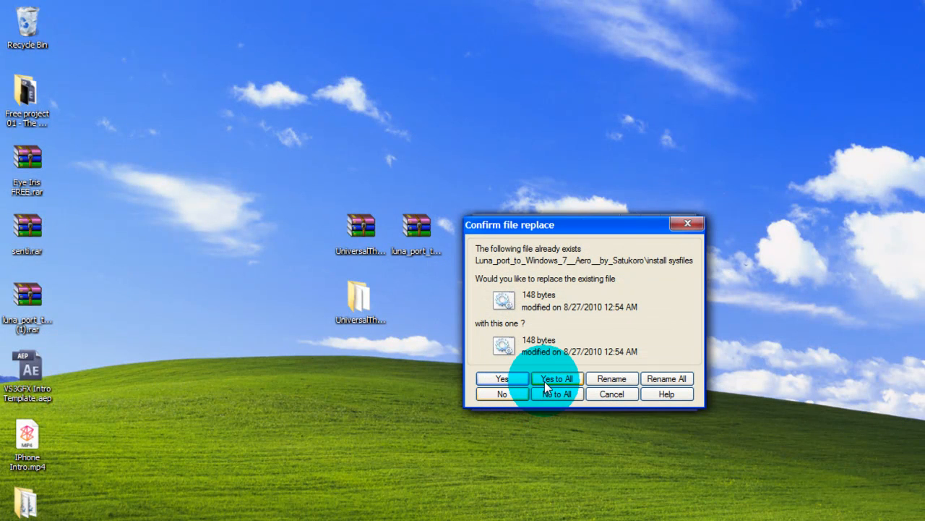
left_click(556, 378)
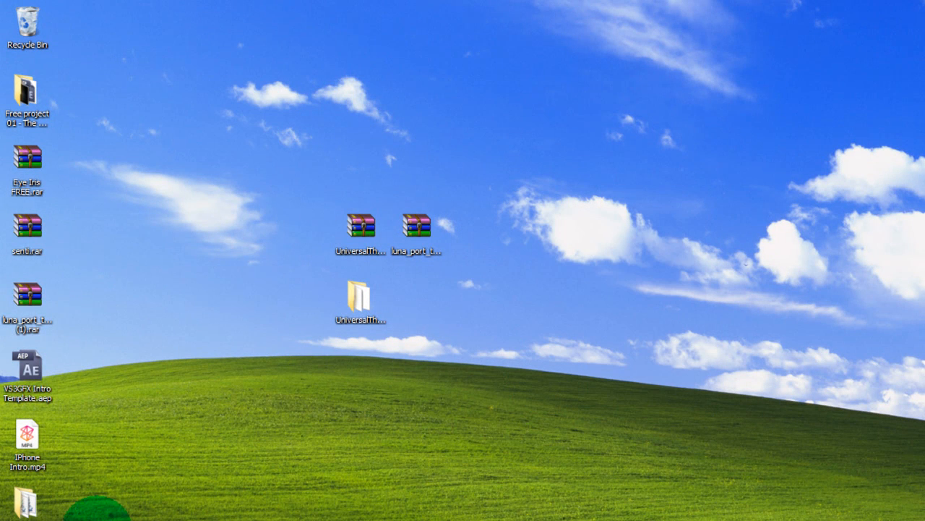
left_click(414, 300)
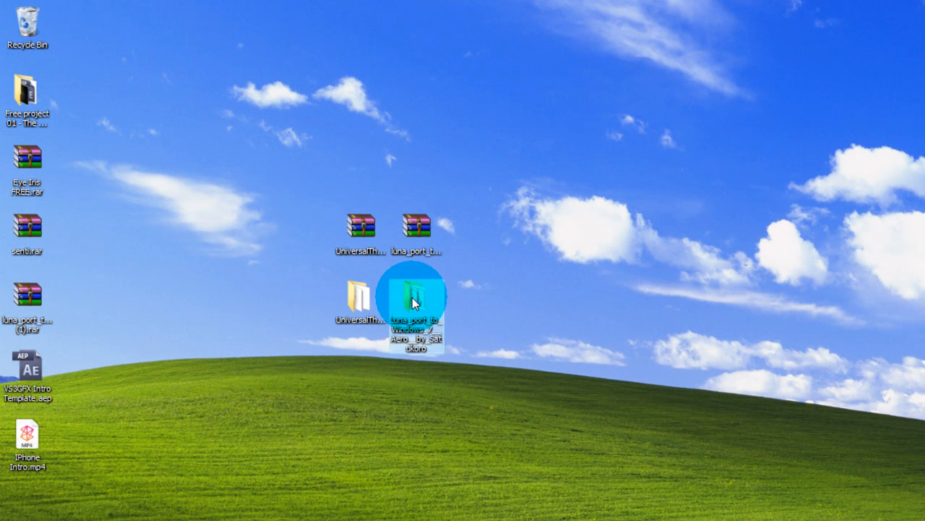
Step: Open the extracted Luna port folder, peek into themes, and go back
double_click(414, 300)
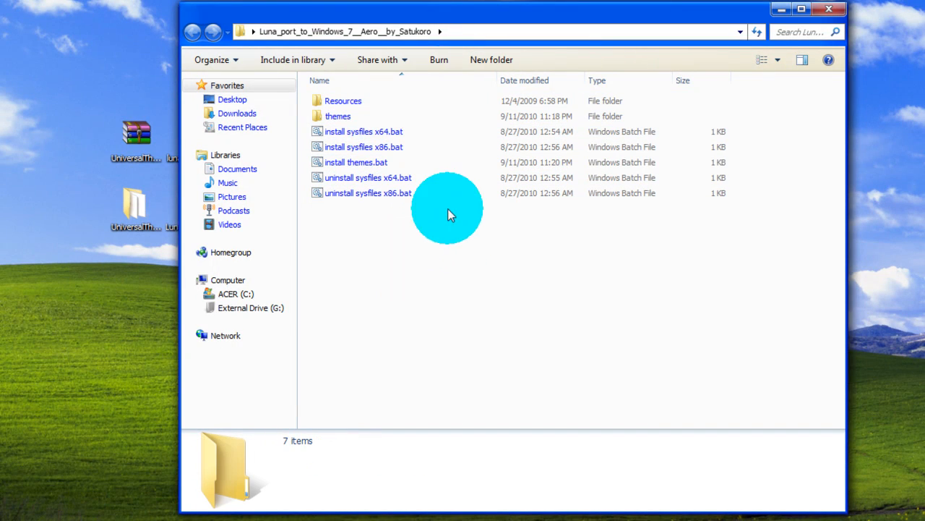
double_click(337, 115)
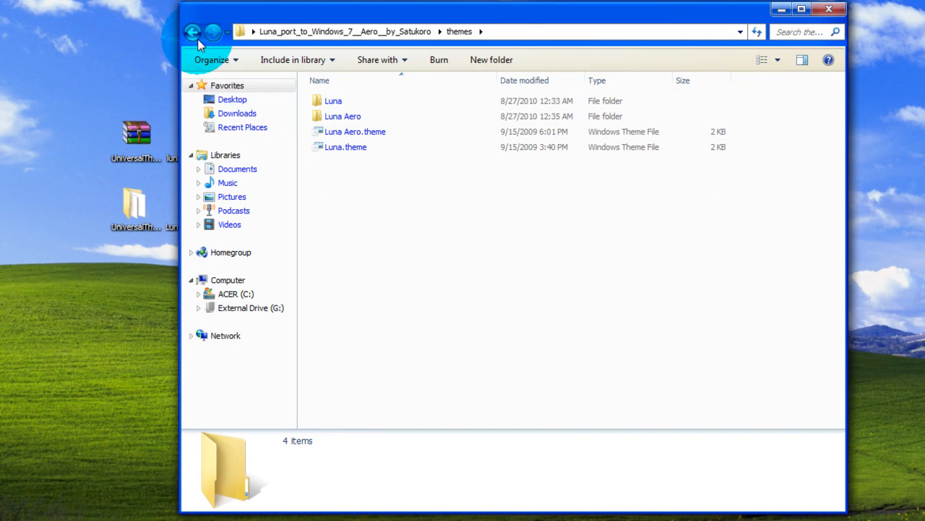
left_click(193, 32)
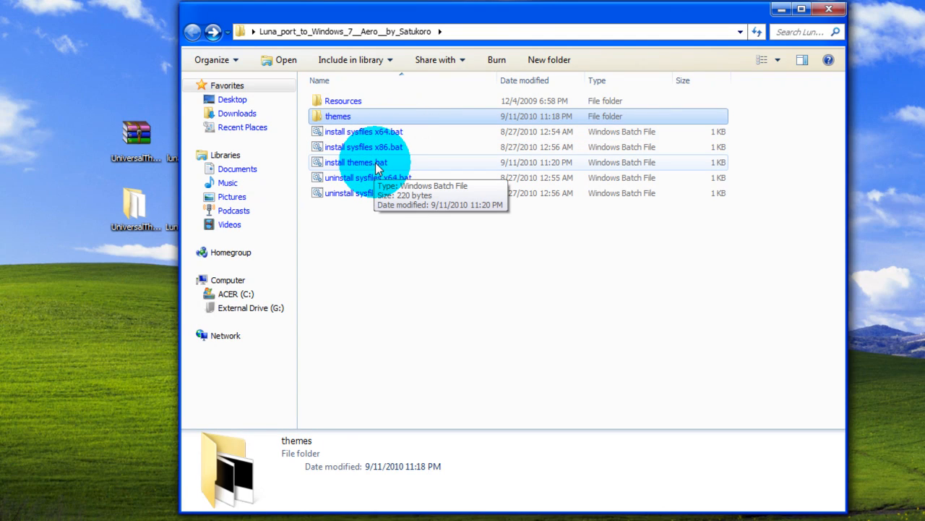
Step: Look over the install-themes and x64 system-files scripts, then open the themes folder
left_click(355, 162)
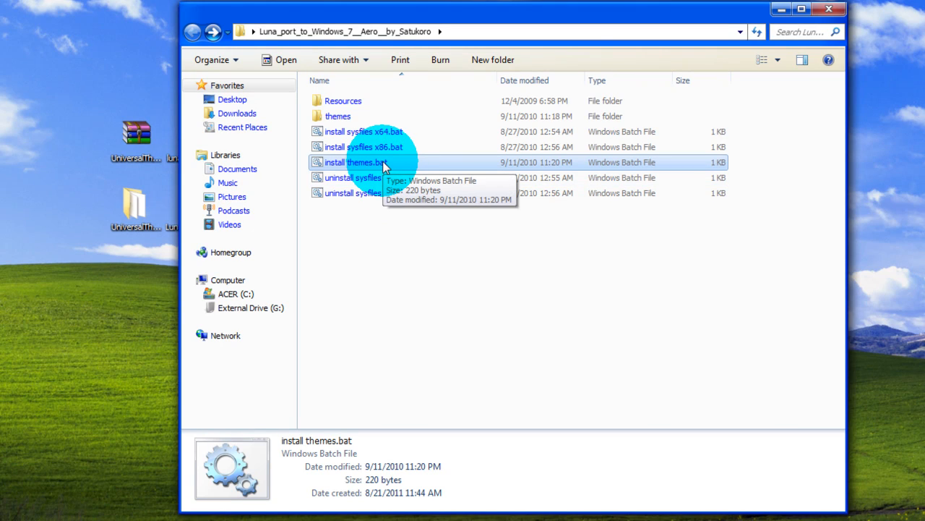
left_click(364, 130)
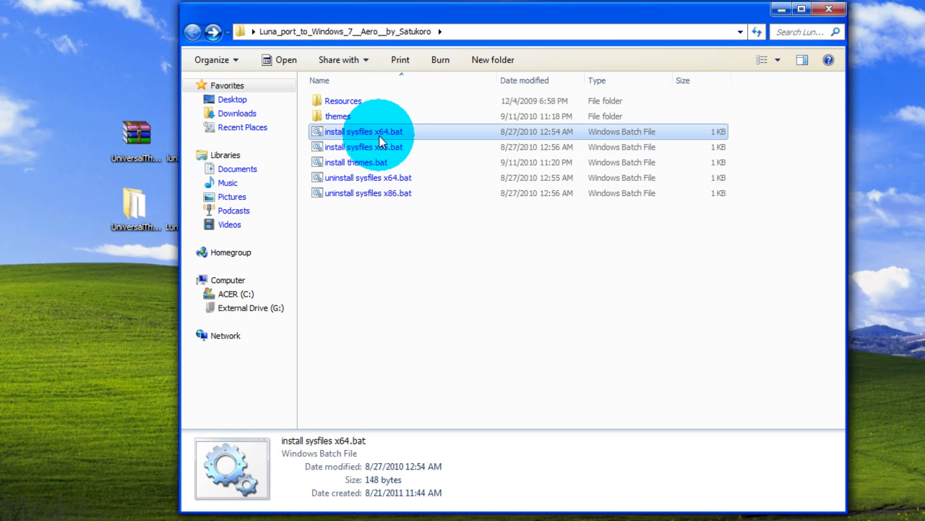
left_click(356, 162)
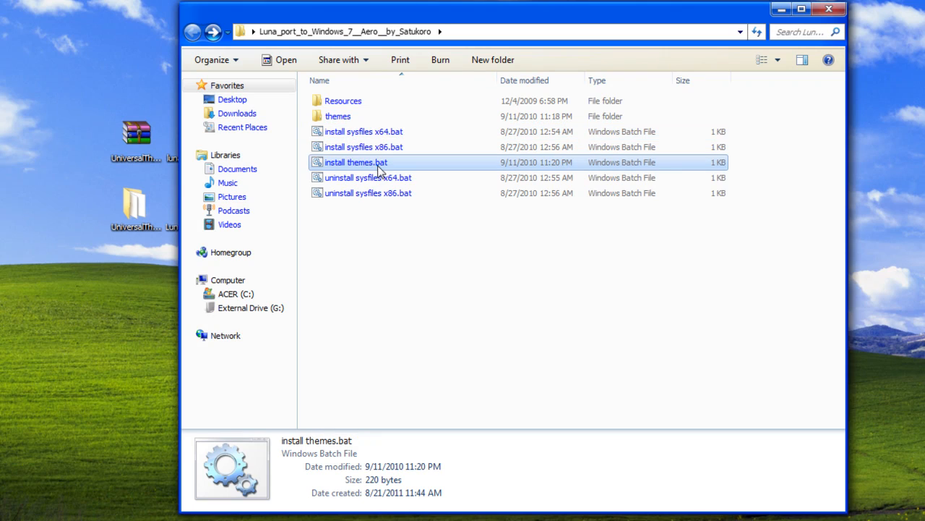
left_click(363, 147)
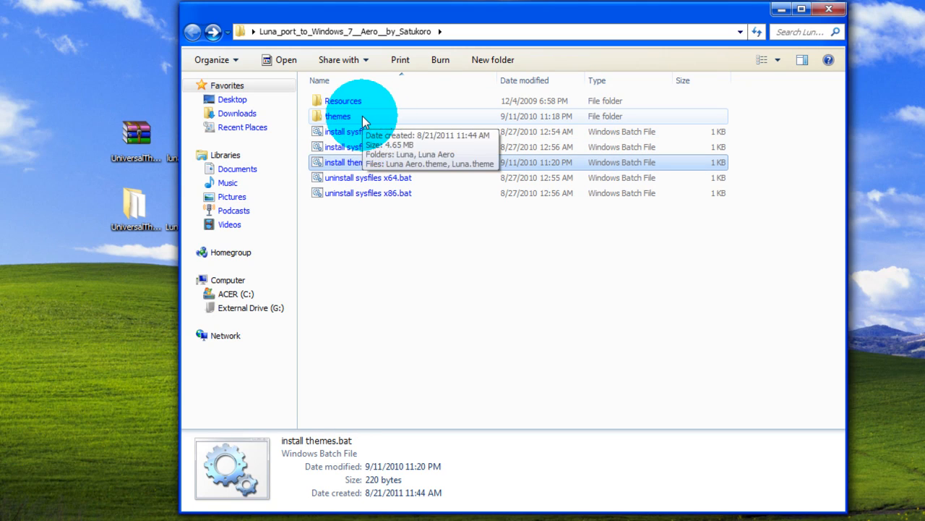
double_click(337, 116)
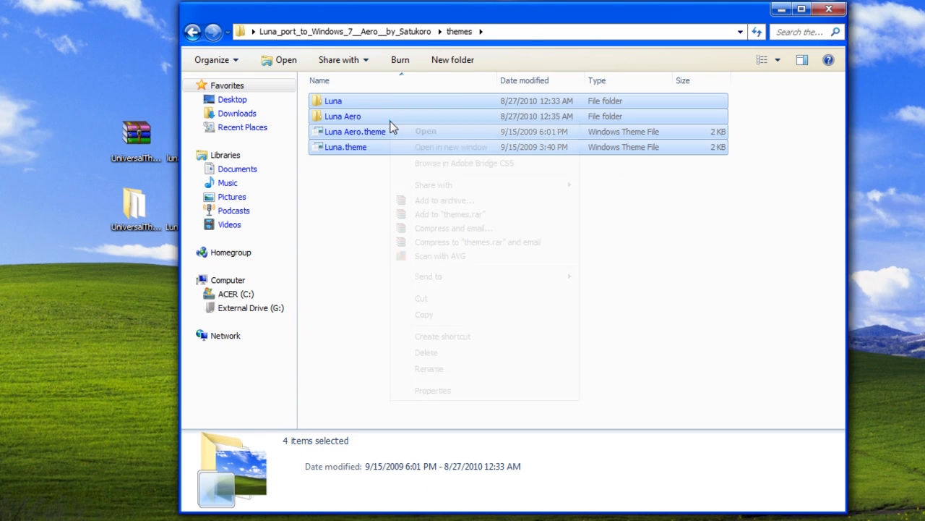
Step: Copy the Luna and Luna Aero folders plus both theme files
left_click(424, 314)
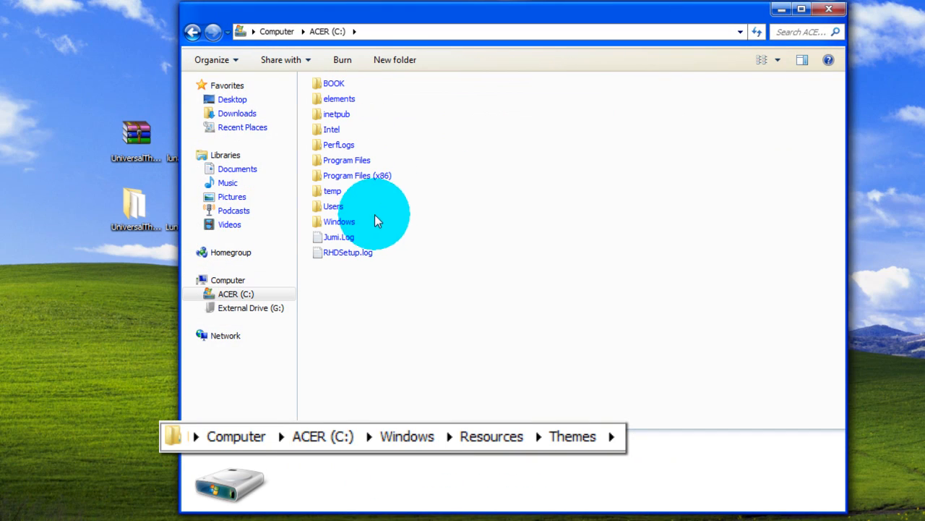
Step: Paste the Luna items into C:\Windows\Resources\Themes, merging and resolving all conflicts
double_click(340, 222)
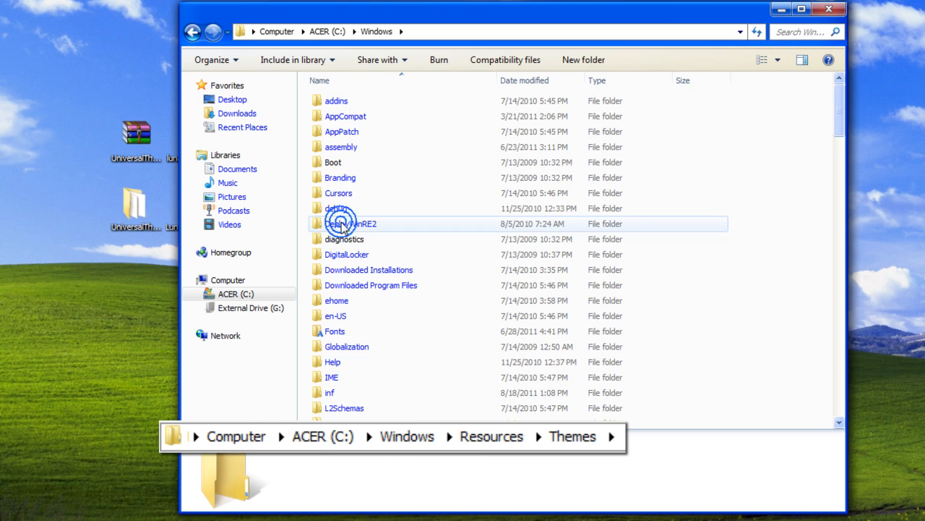
scroll("down", 3)
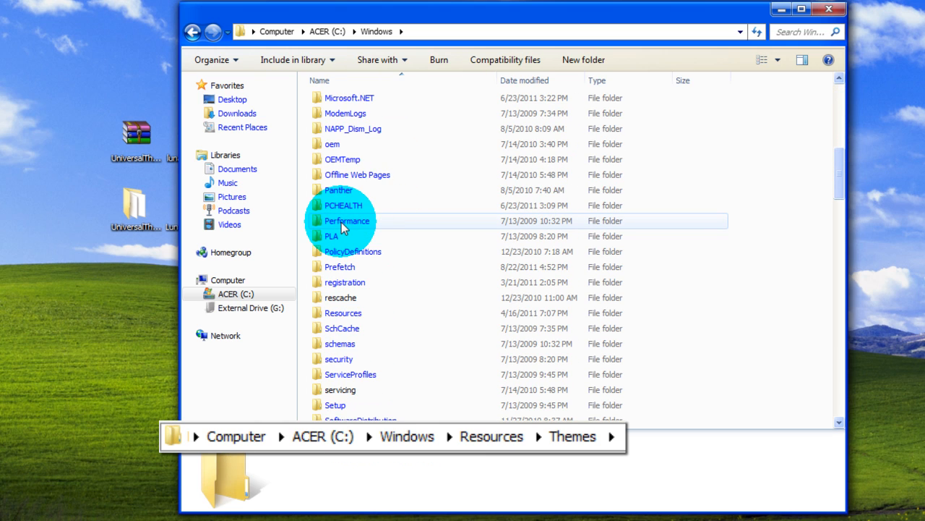
scroll("down", 3)
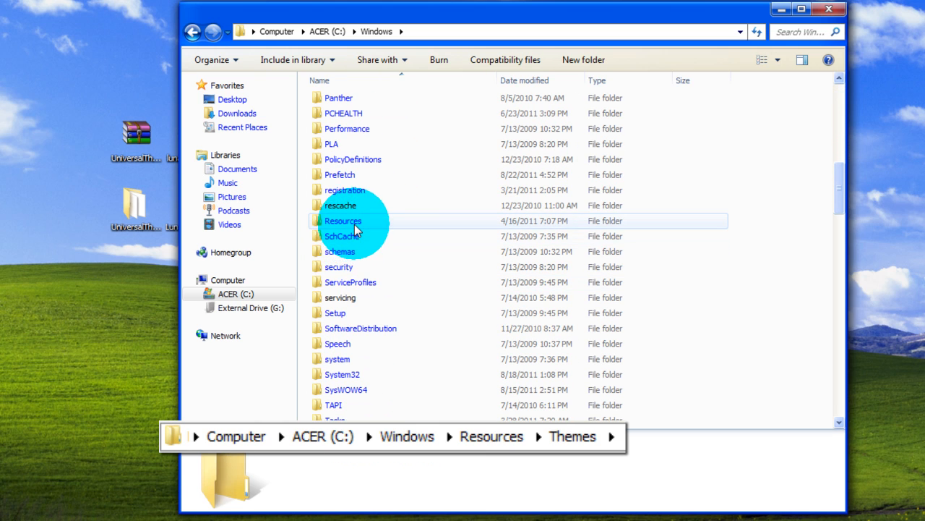
double_click(342, 220)
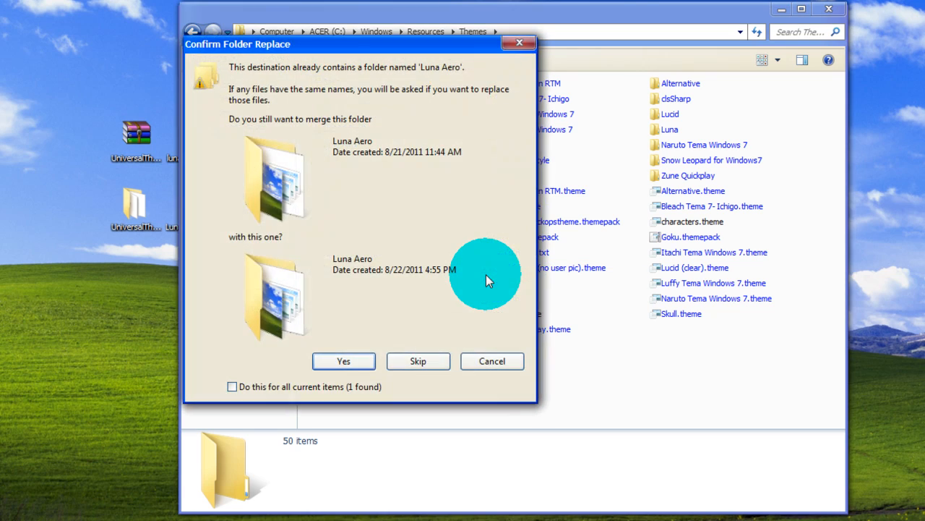
left_click(344, 361)
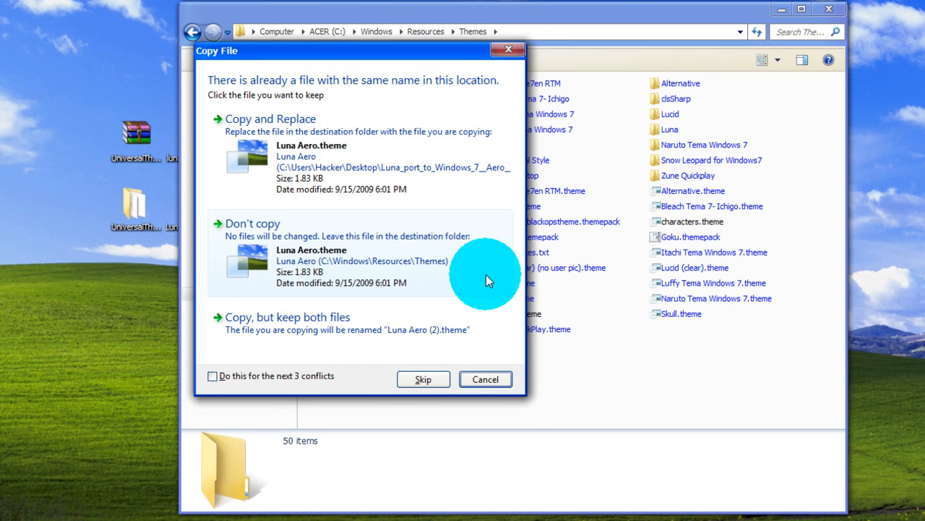
left_click(213, 375)
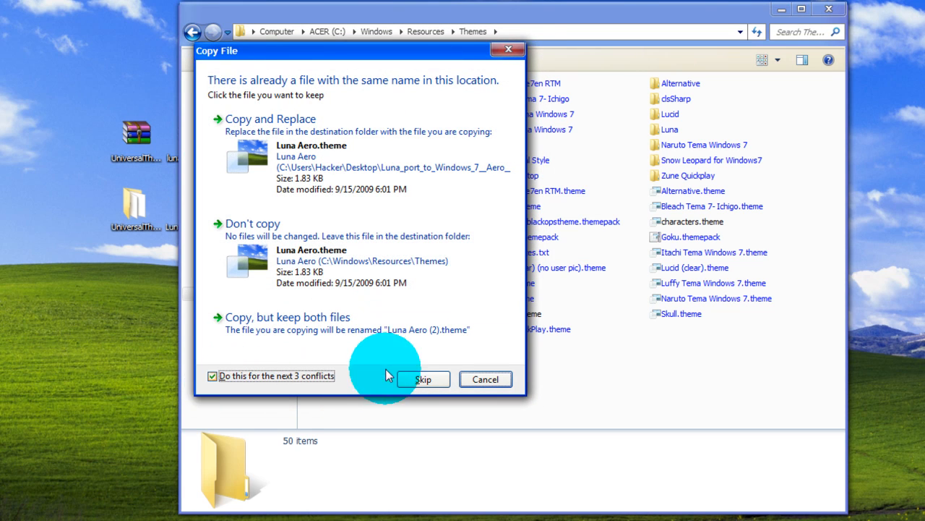
left_click(423, 379)
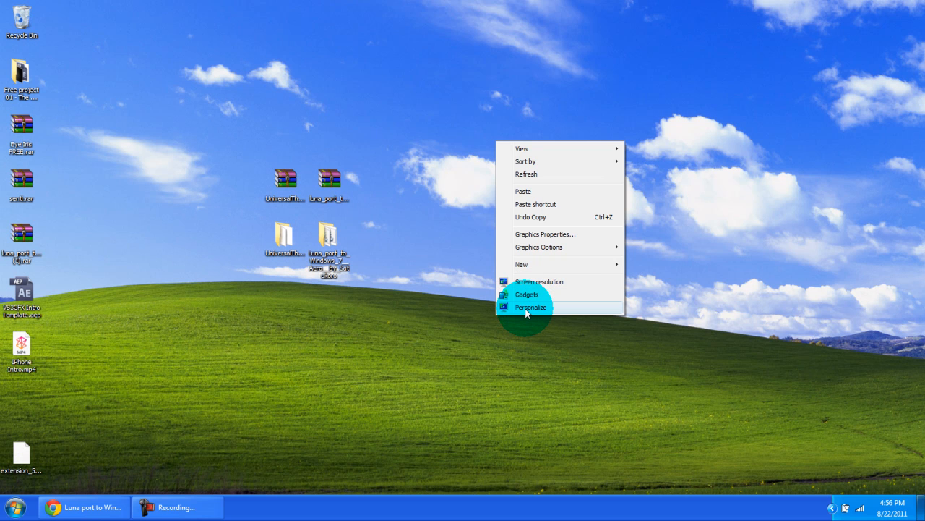
Step: Apply the Luna theme from Personalization to give windows and taskbar the XP look
left_click(532, 306)
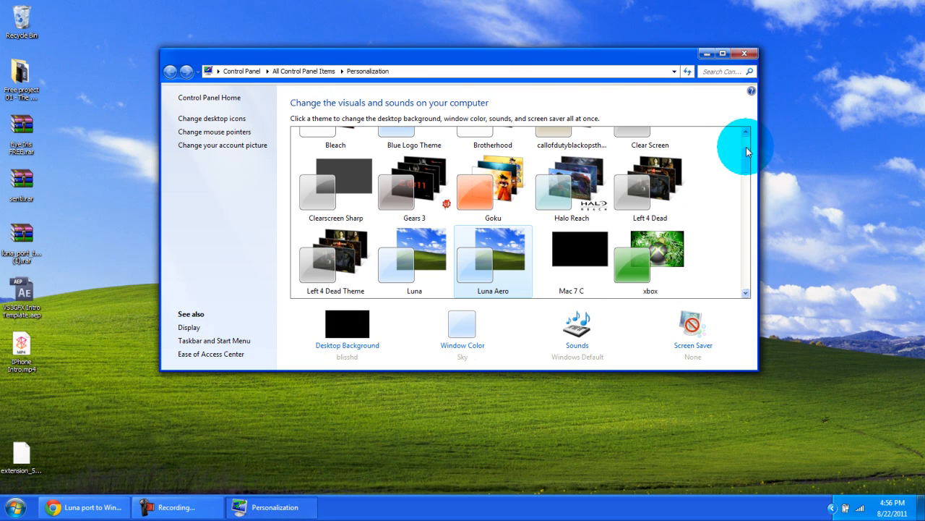
scroll("down", 3)
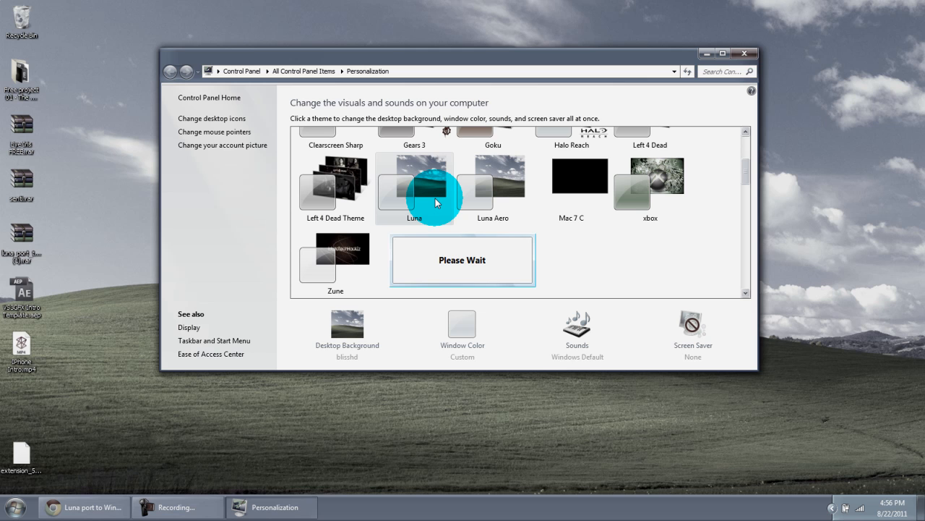
left_click(414, 181)
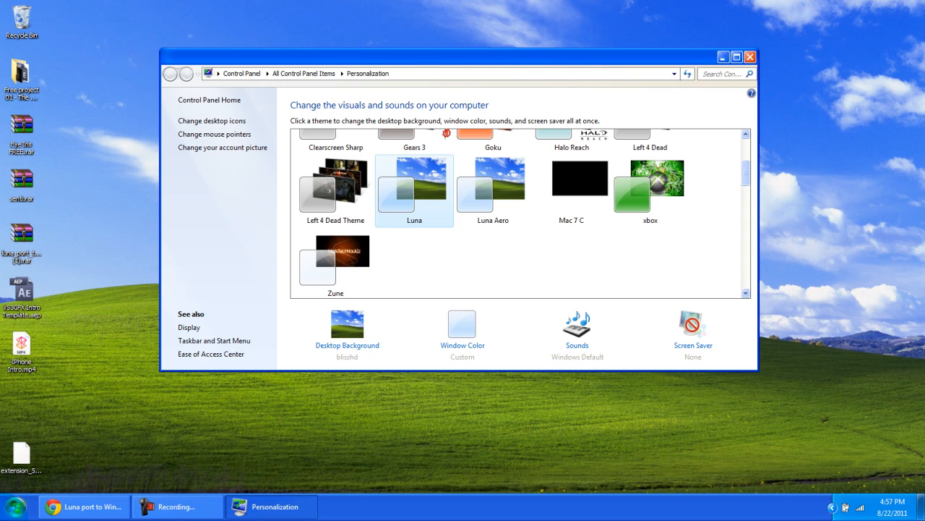
left_click(16, 506)
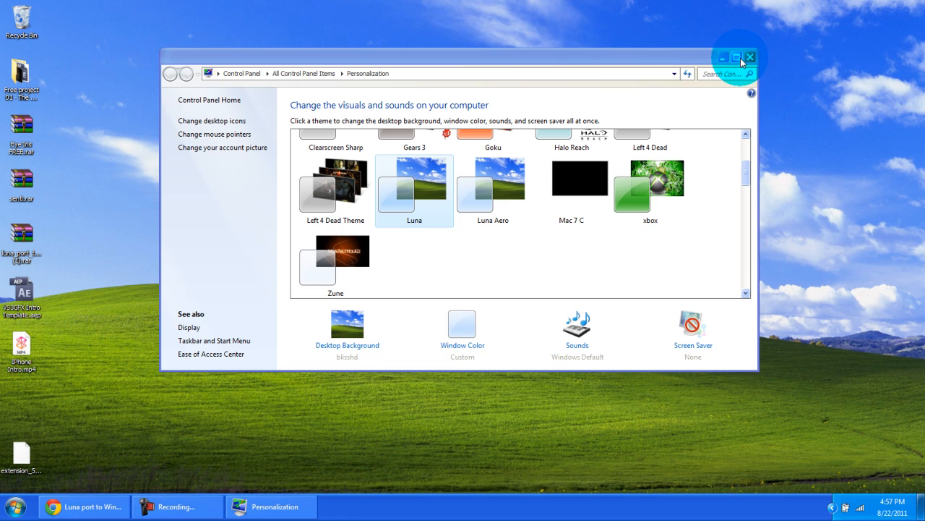
mouse_move(772, 70)
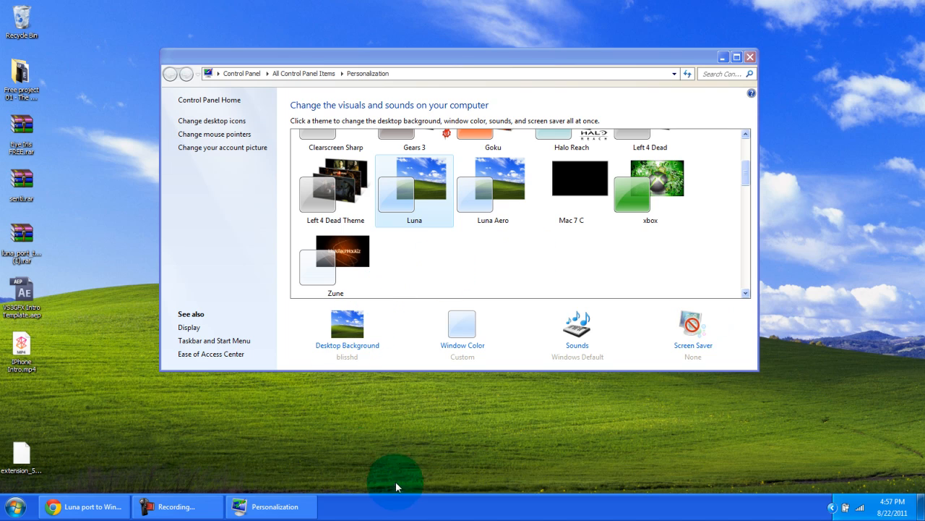
mouse_move(682, 55)
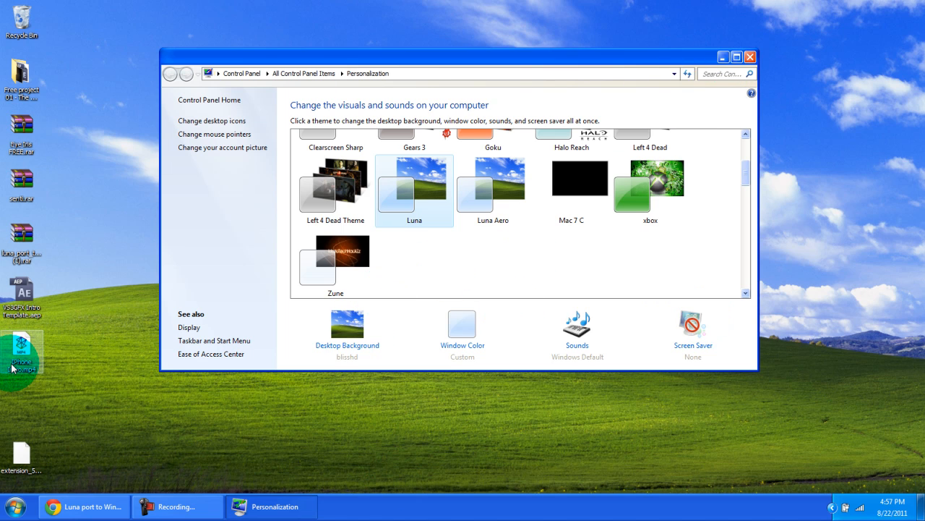
left_click(19, 506)
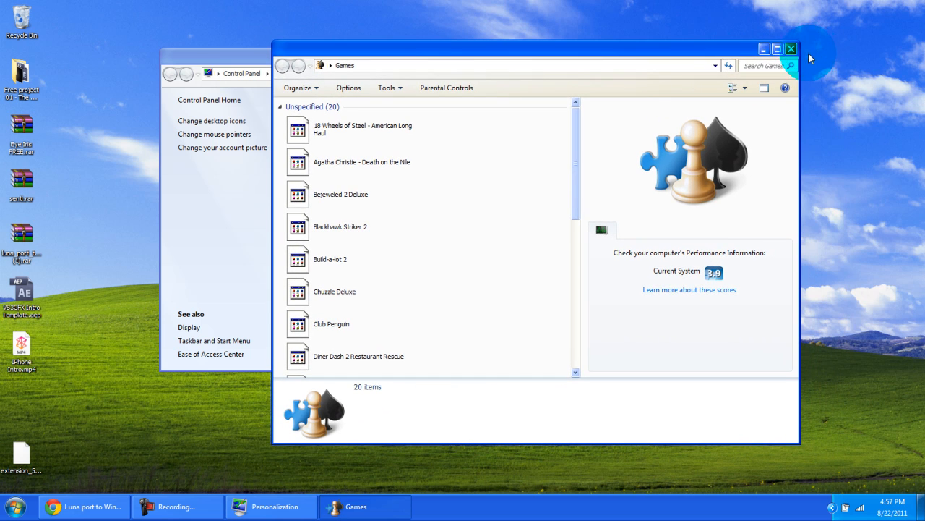
Step: Close Games, apply Luna Aero, and preview it by opening and closing Pictures
left_click(492, 184)
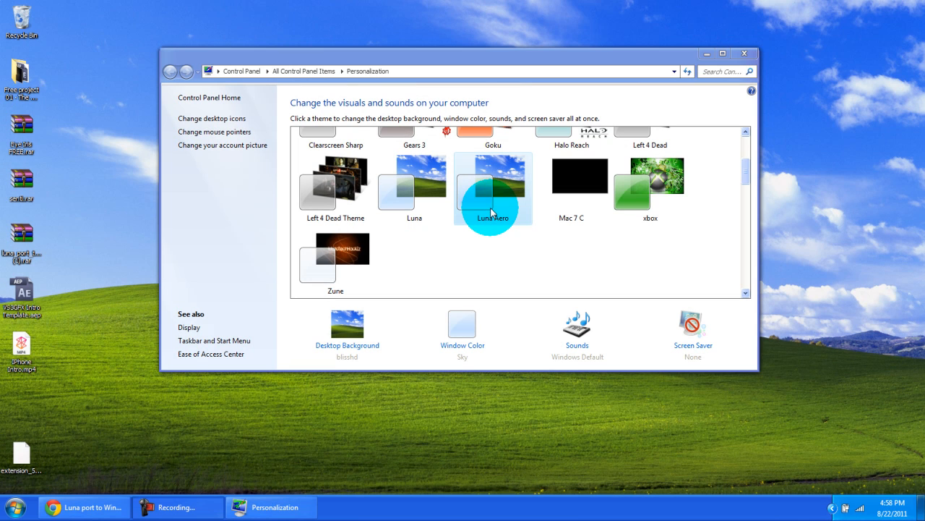
left_click(493, 189)
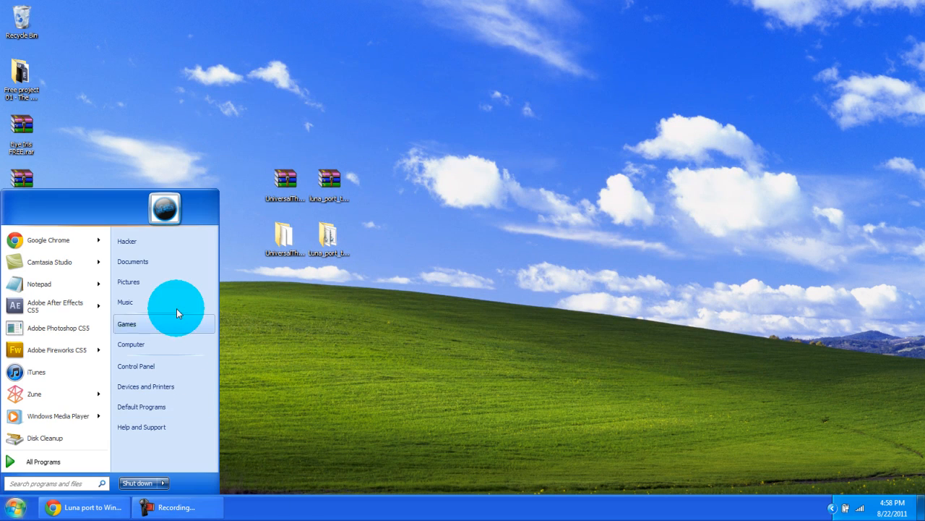
left_click(128, 281)
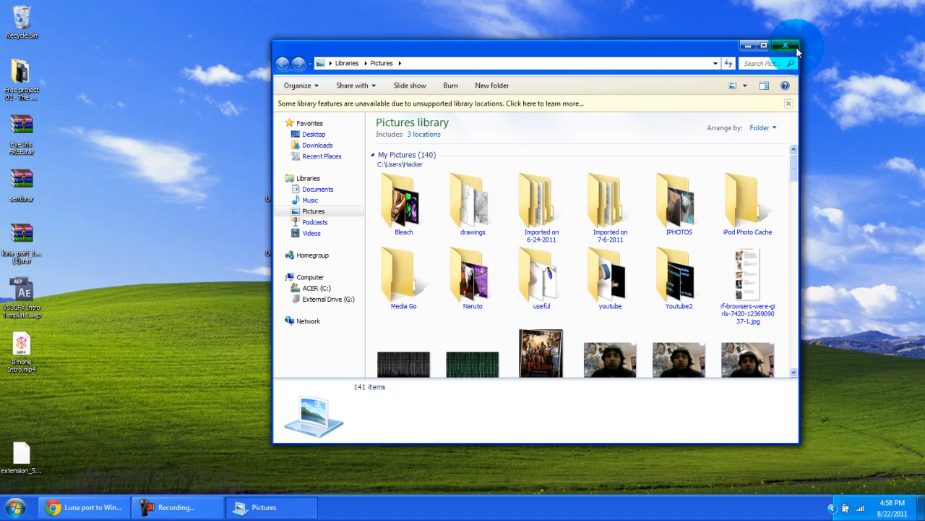
left_click(786, 45)
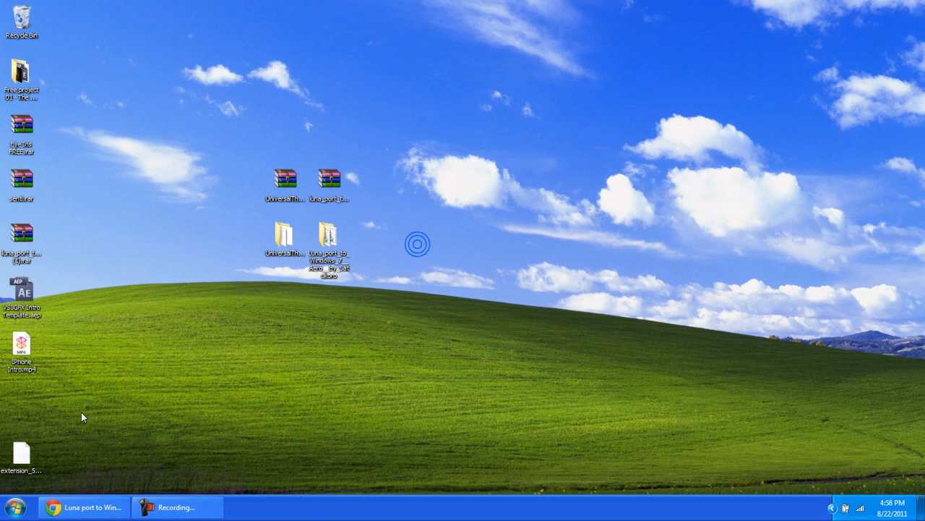